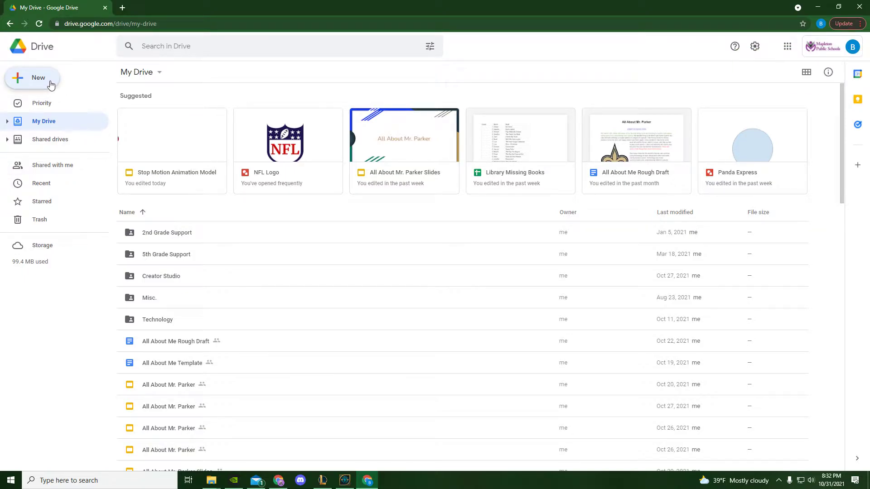
- Create a new blank Google Slides presentation from Drive's New menu
left_click(38, 78)
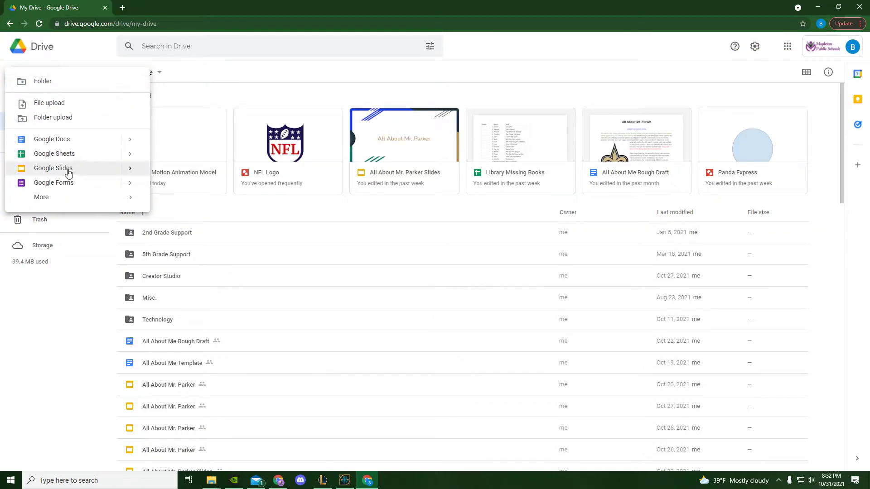
left_click(53, 168)
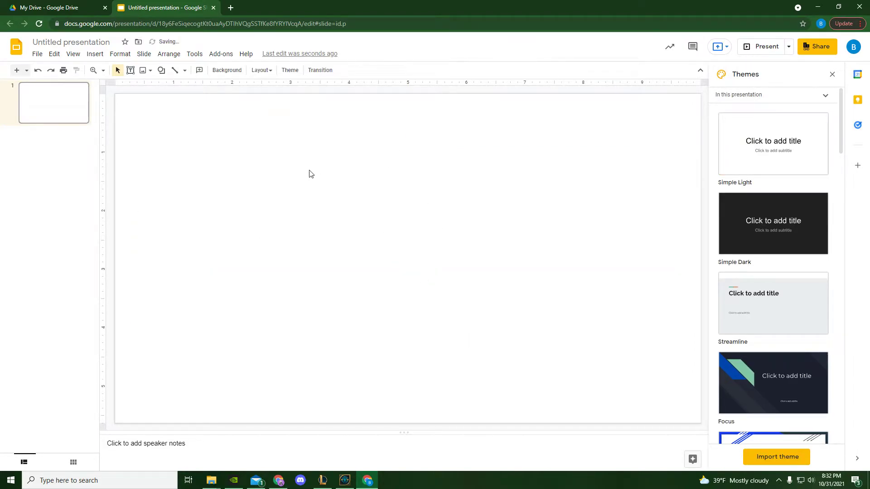
mouse_move(162, 71)
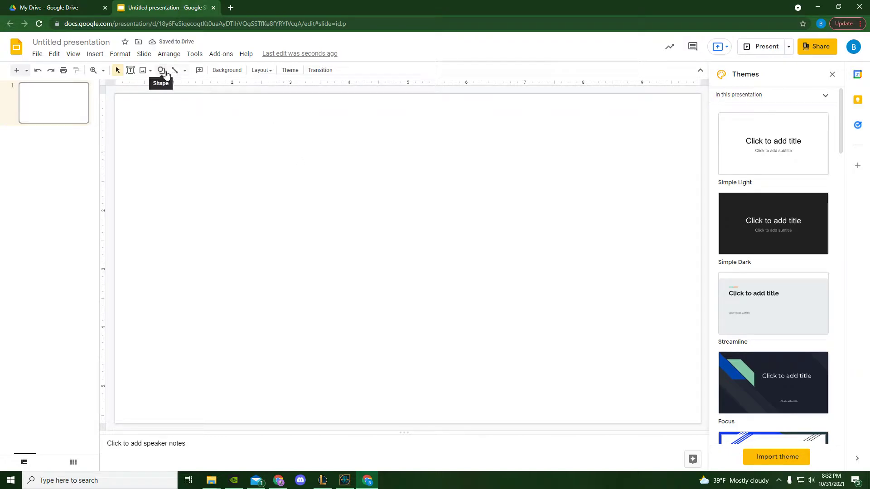
- Draw a large and a small oval, then delete the large one, leaving the small circle
left_click(161, 71)
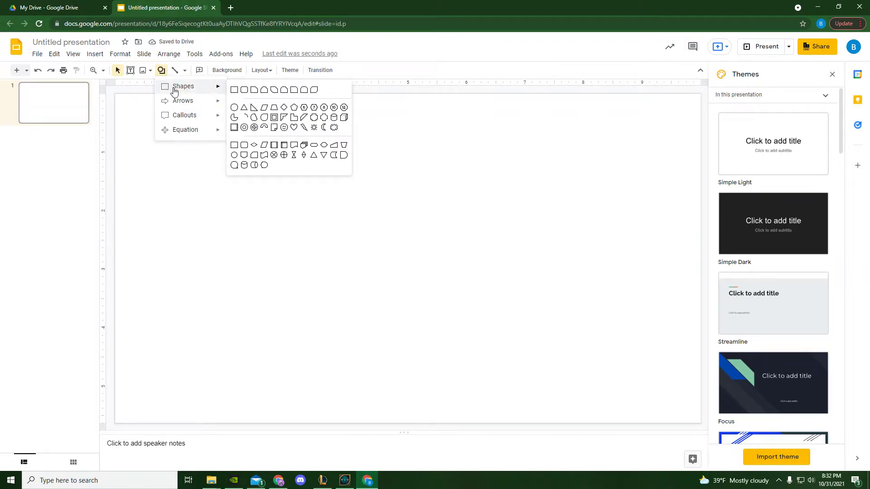
mouse_move(234, 107)
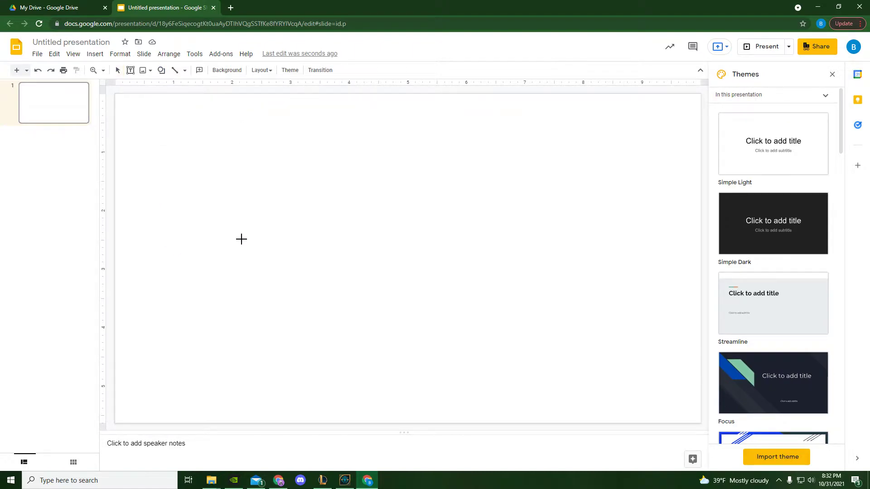
mouse_move(187, 157)
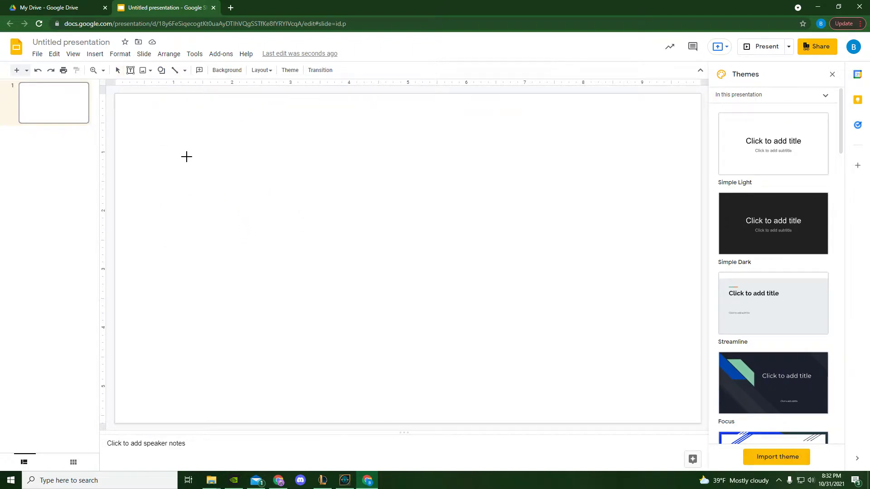
left_click_drag(186, 157, 309, 286)
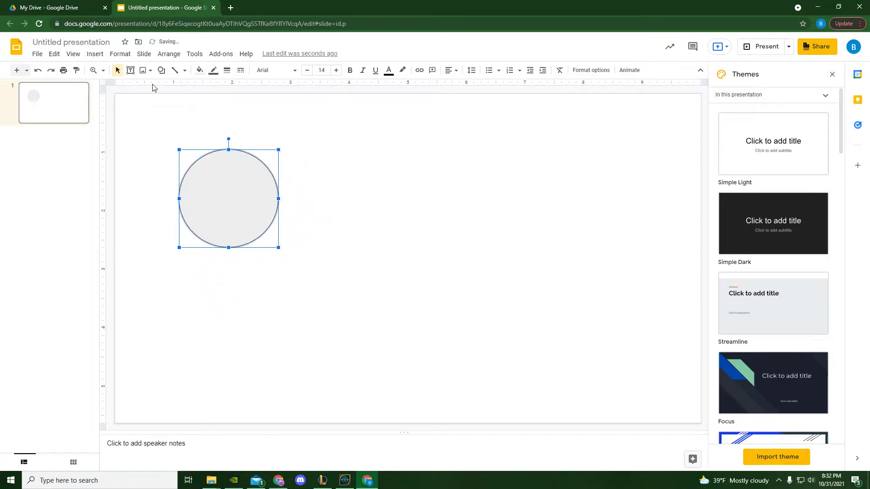
left_click(160, 71)
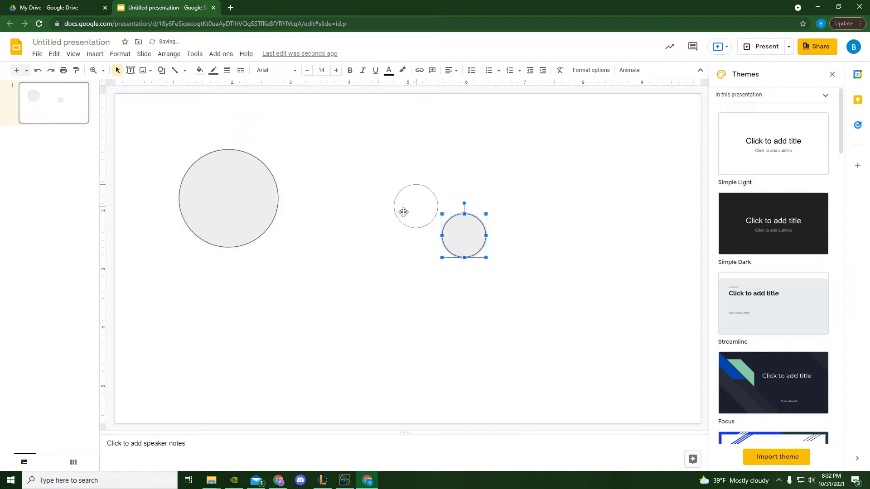
left_click_drag(463, 233, 371, 188)
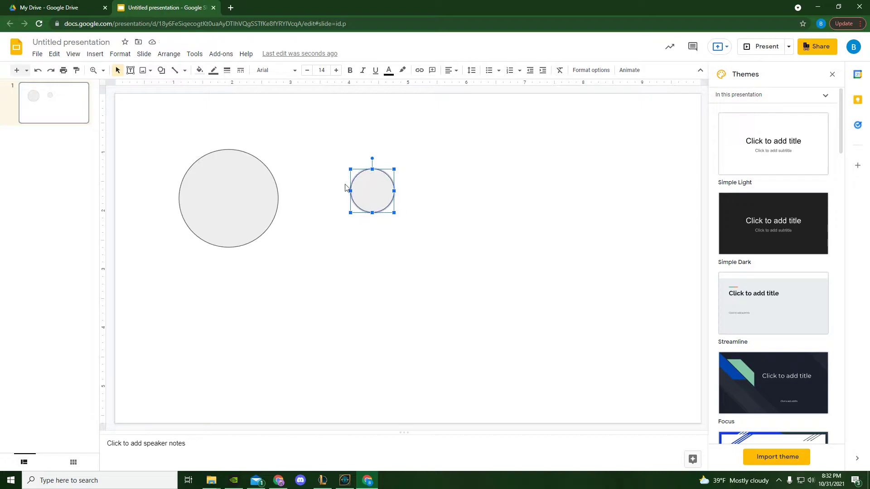
mouse_move(364, 185)
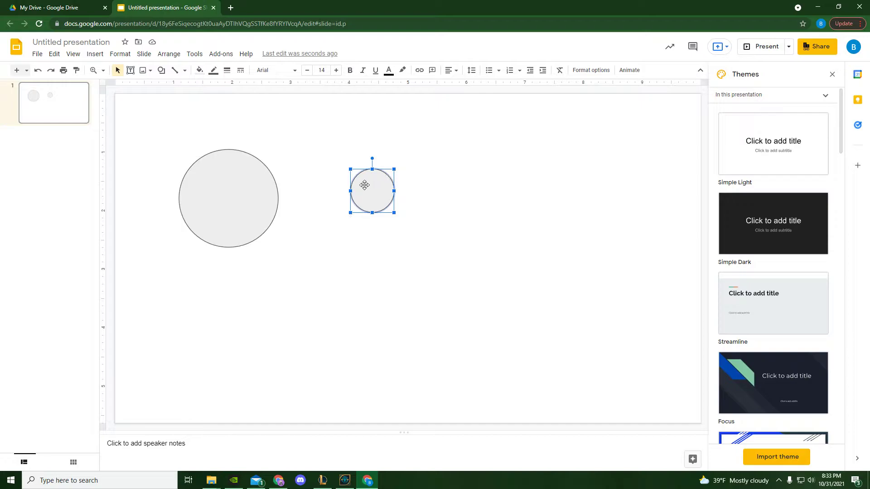
mouse_move(102, 249)
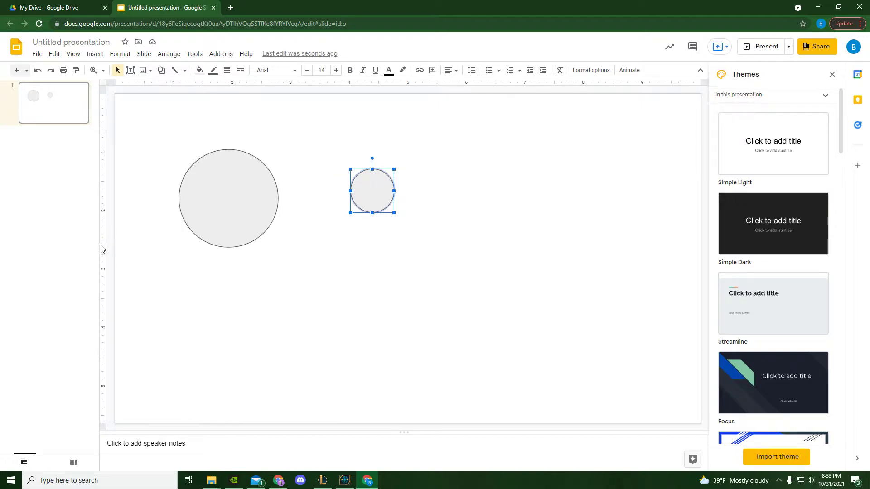
mouse_move(363, 185)
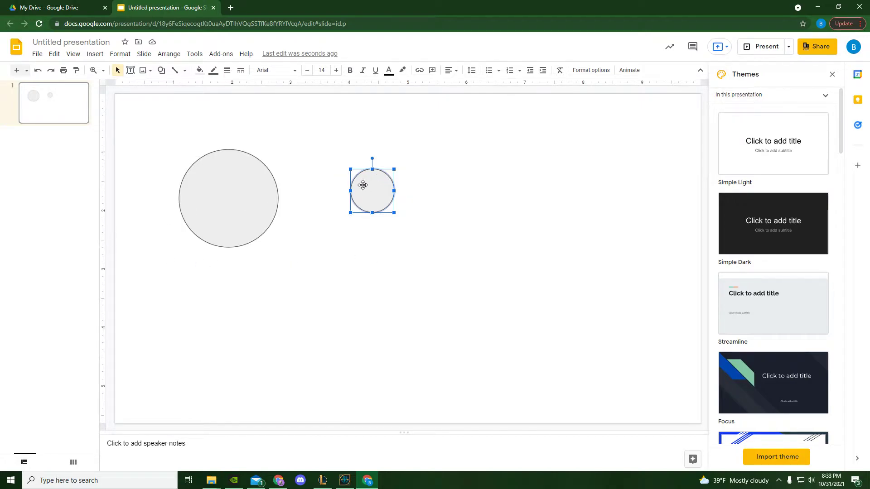
mouse_move(430, 333)
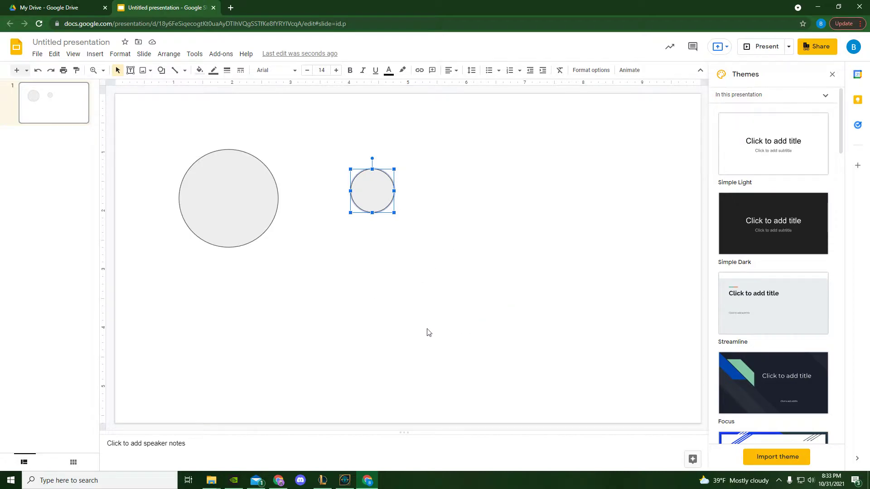
mouse_move(332, 237)
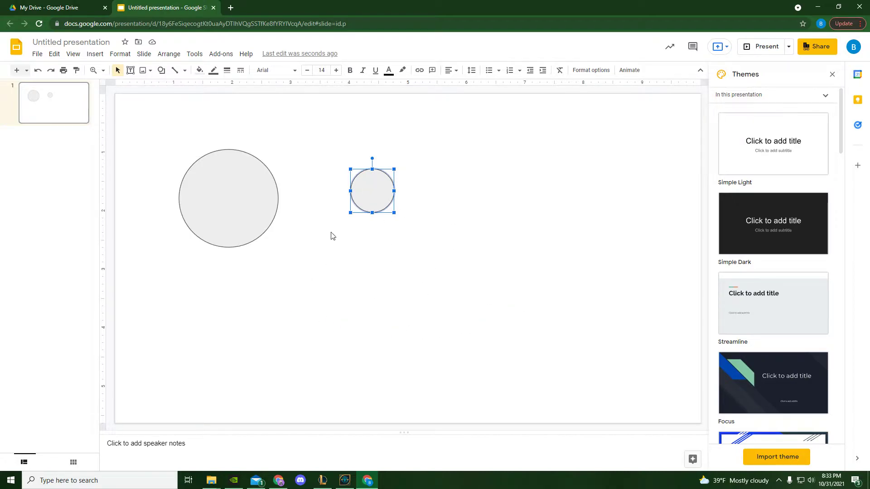
mouse_move(114, 247)
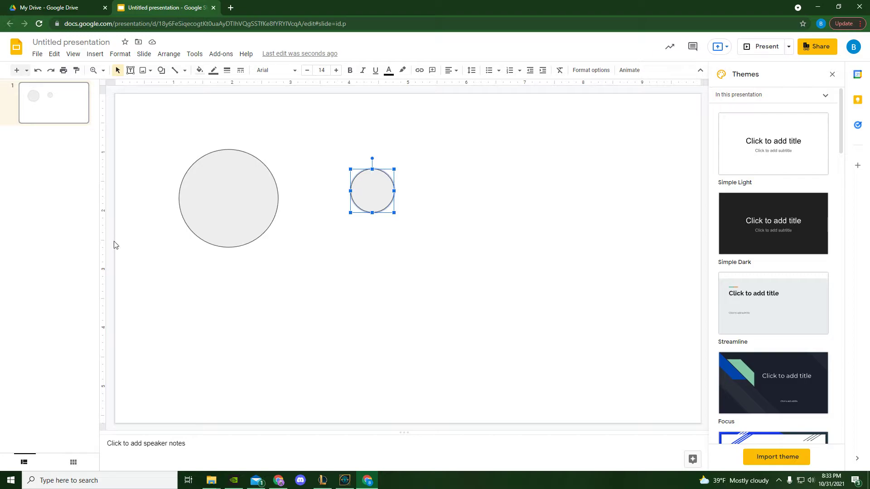
mouse_move(668, 247)
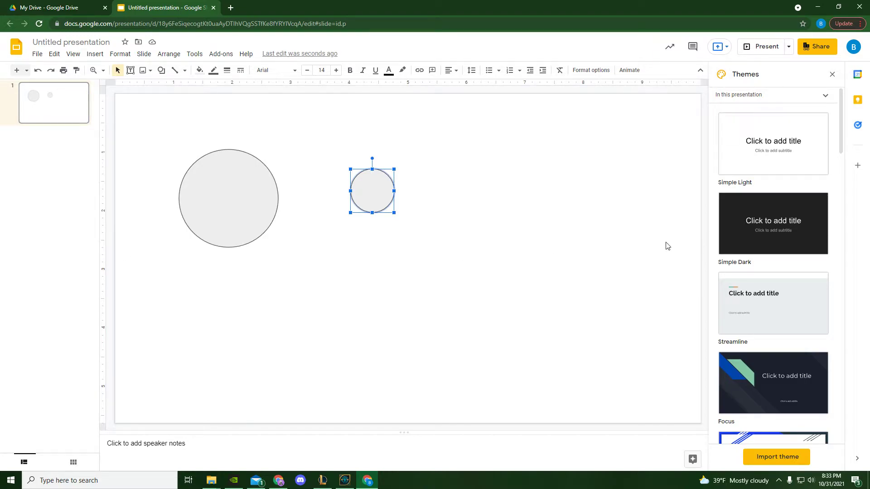
mouse_move(697, 256)
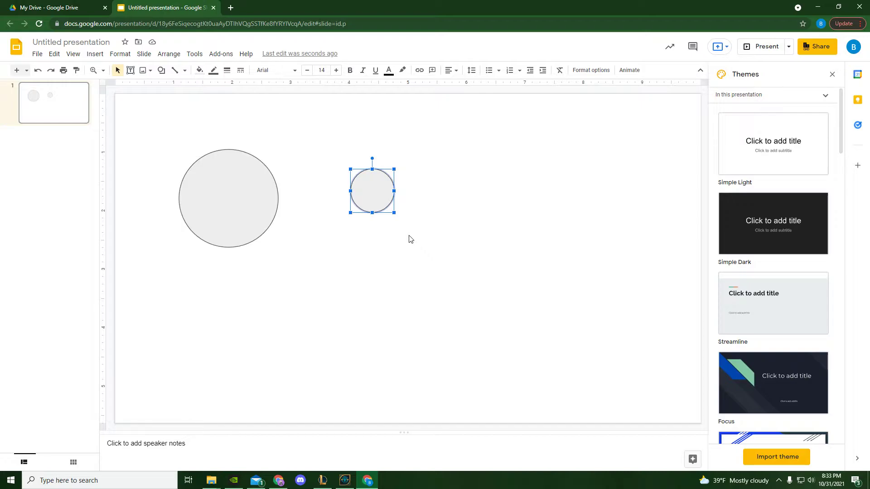
mouse_move(244, 198)
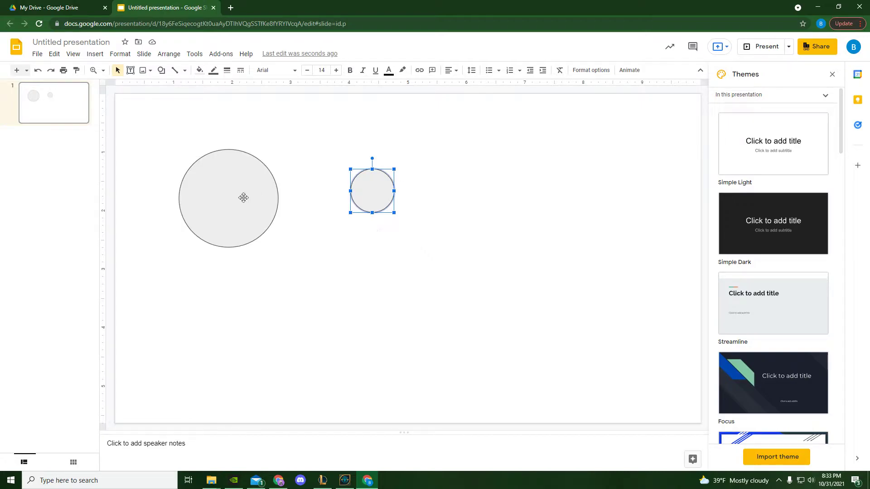
key("Delete")
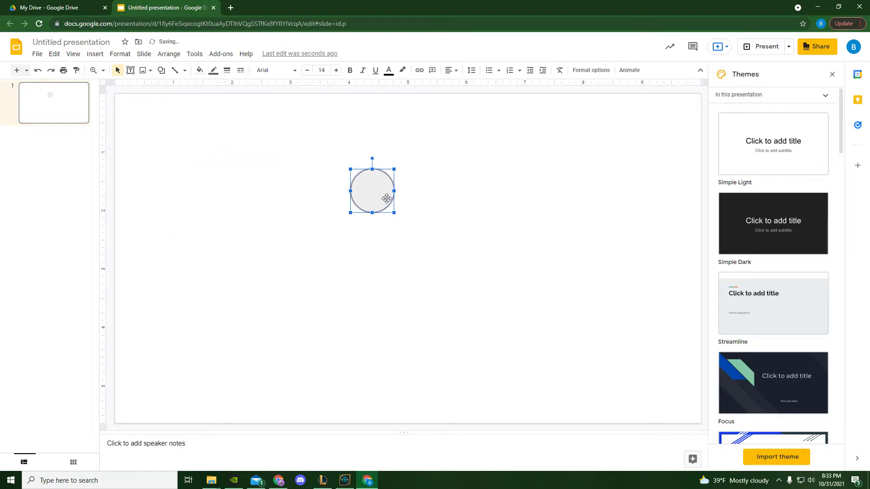
- Drag the small circle to the slide's left edge so half of it hangs off
left_click(162, 71)
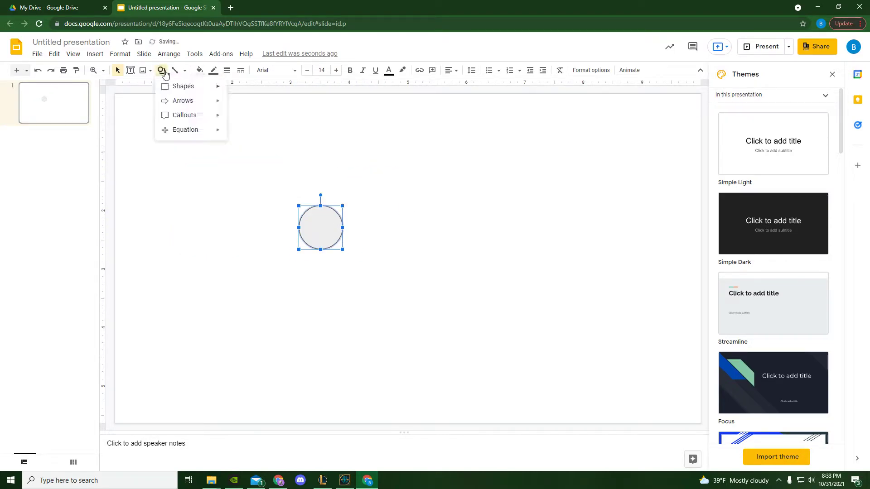
left_click(185, 86)
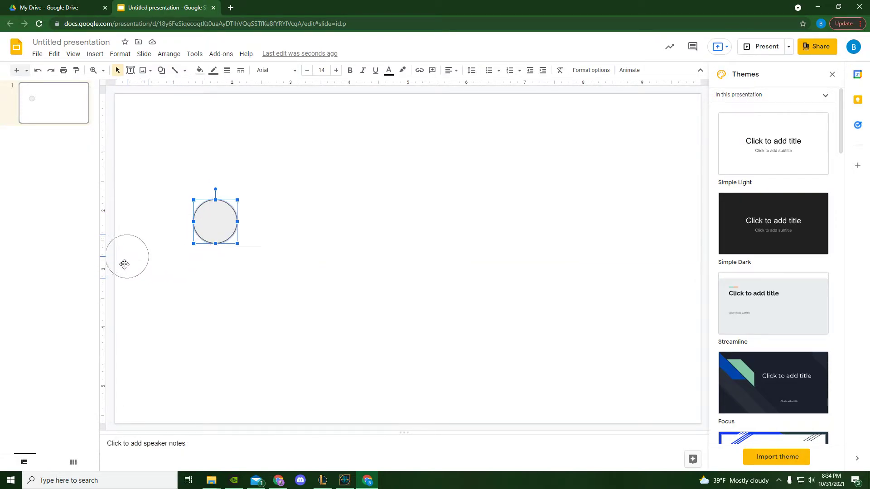
mouse_move(113, 266)
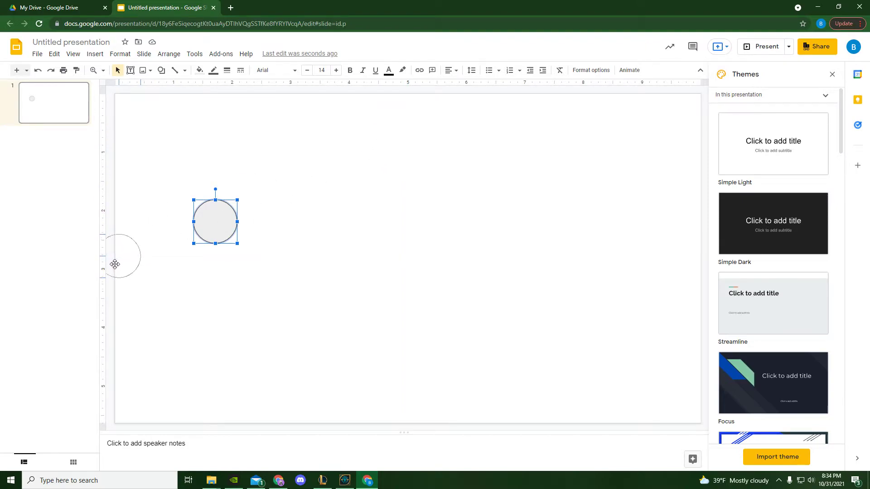
left_click_drag(216, 218, 126, 257)
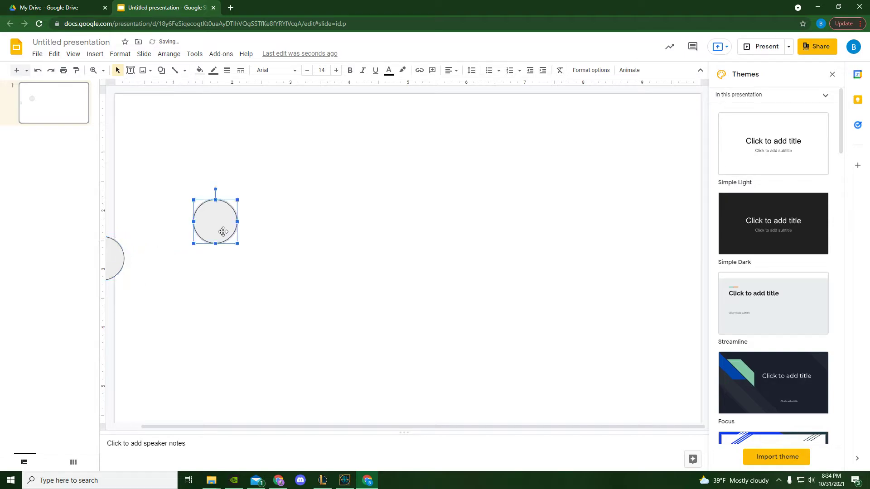
left_click_drag(216, 216, 114, 258)
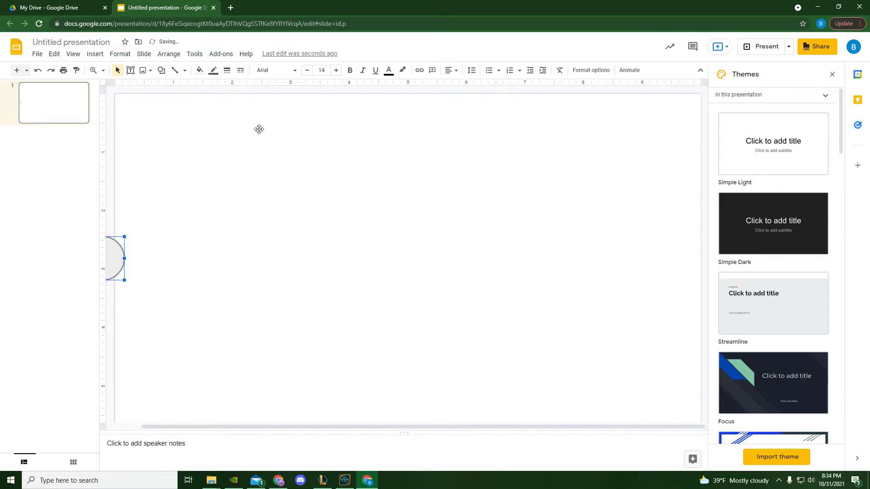
- Fill the circle with the dark red 2 radial gradient
left_click(199, 71)
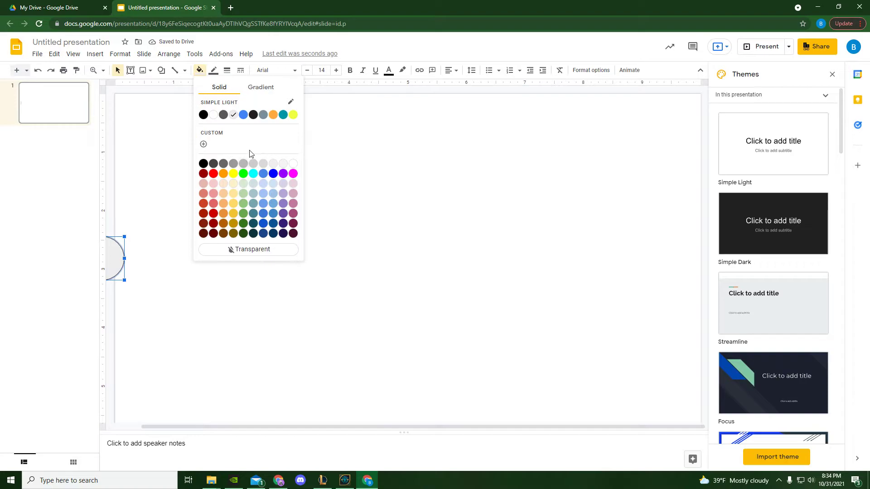
left_click(260, 87)
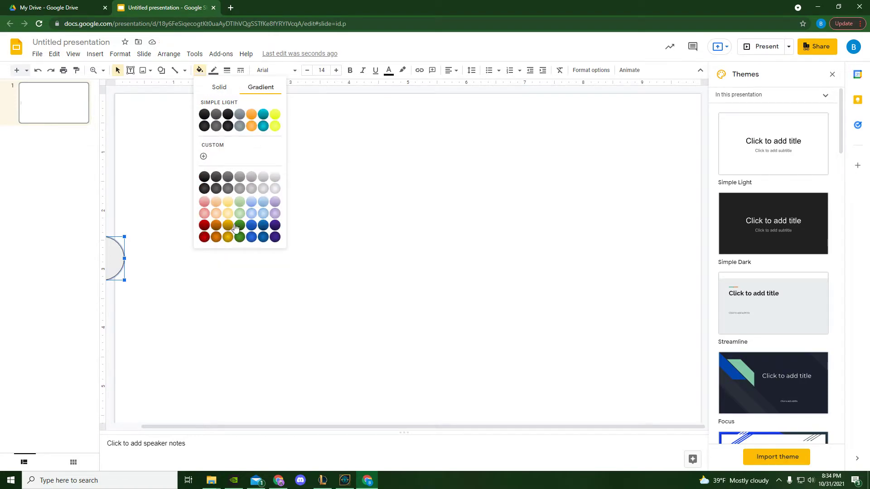
mouse_move(205, 237)
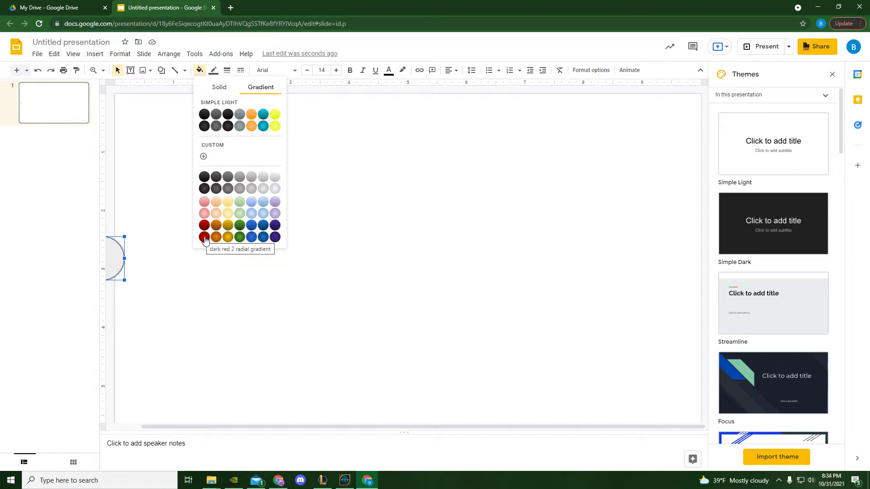
left_click(205, 237)
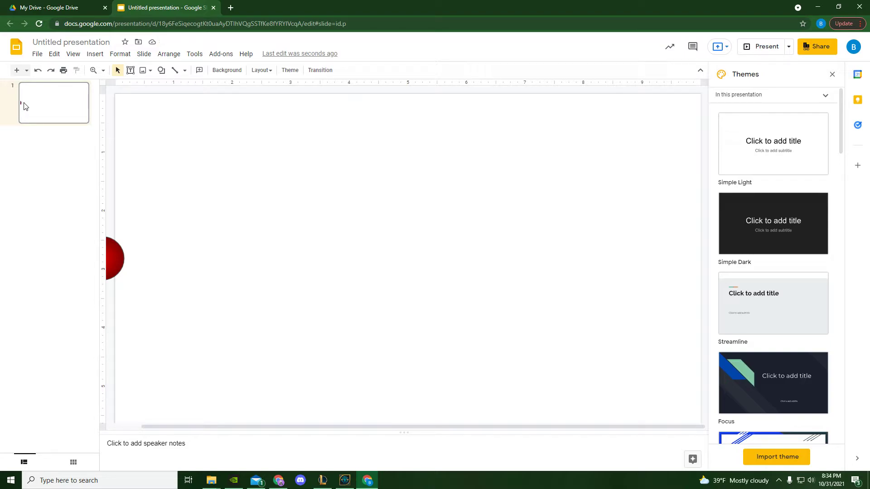
- Duplicate slide 1 with Ctrl+D and move onto the new second slide
left_click(53, 103)
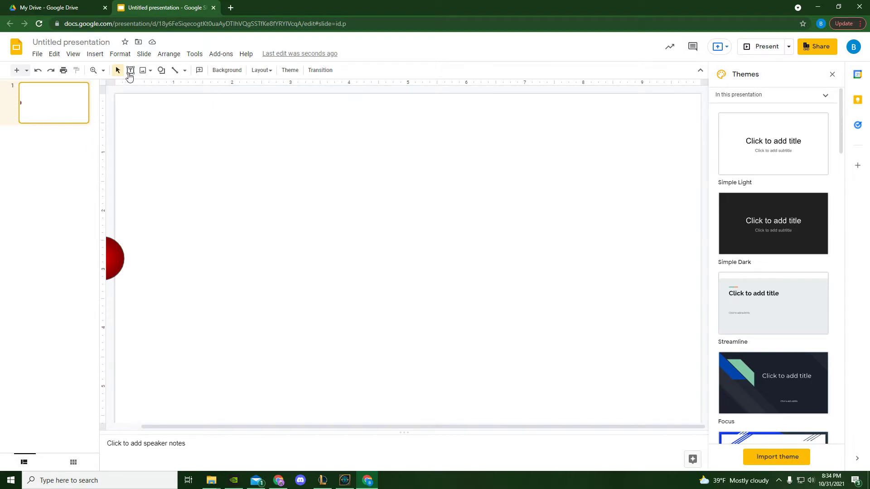
type("Ctrol")
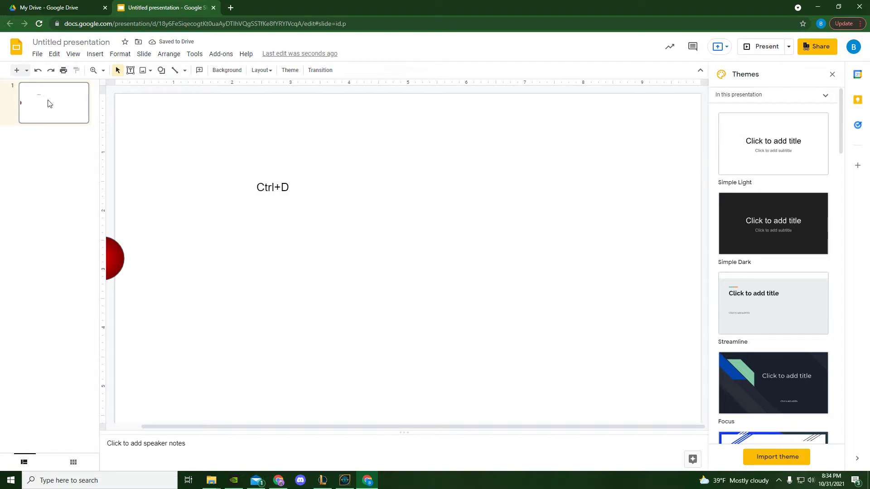
left_click(51, 101)
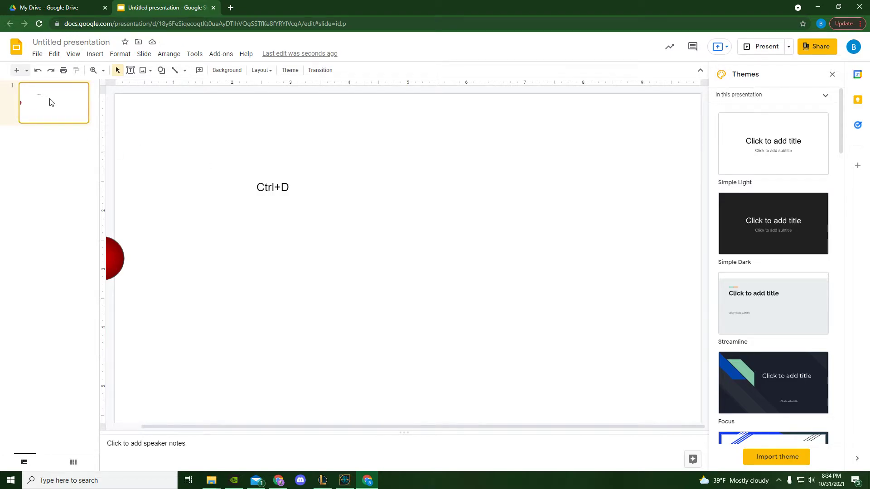
key("ctrl+d")
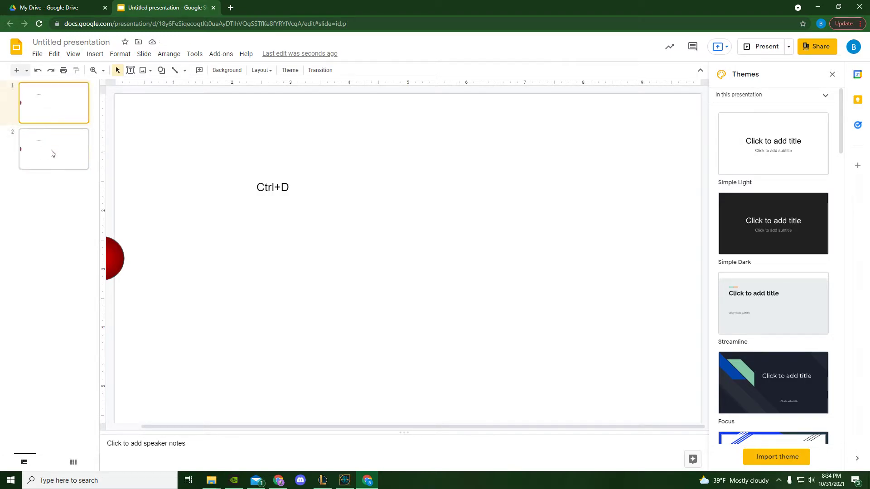
left_click(54, 150)
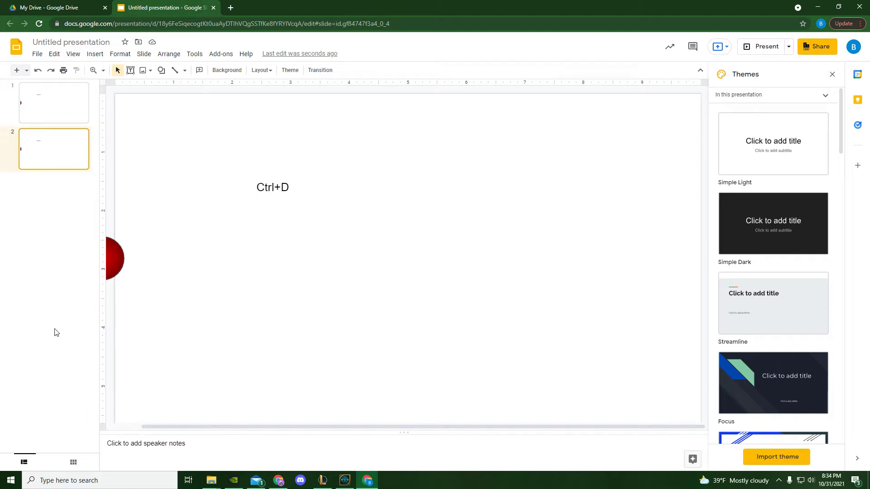
left_click(272, 187)
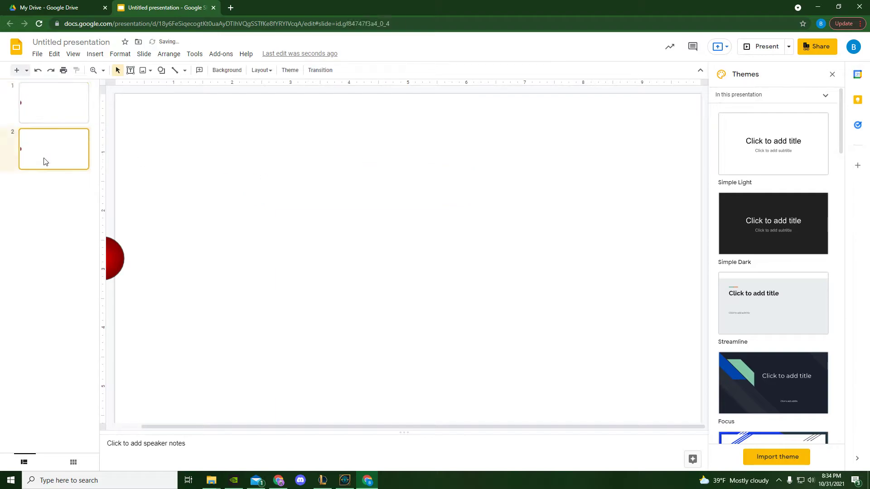
- Nudge the ball right on slide 2 and duplicate the latest slide, checking earlier slides
left_click(116, 258)
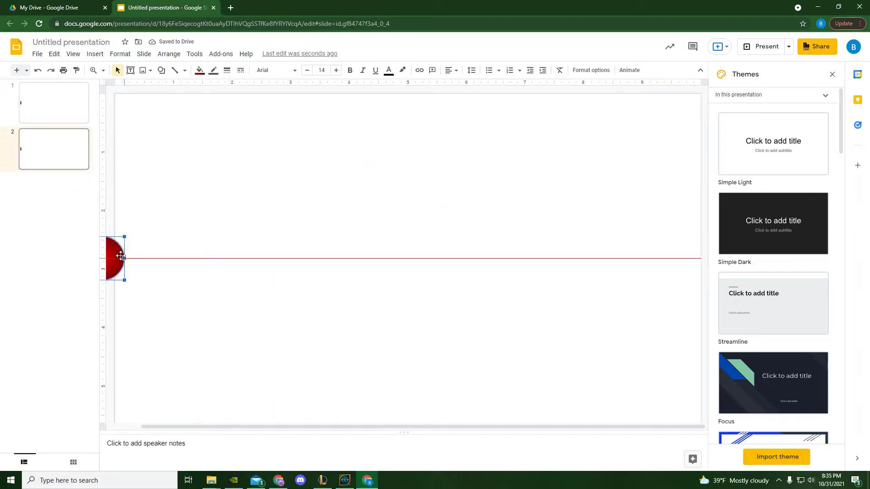
left_click_drag(123, 258, 143, 258)
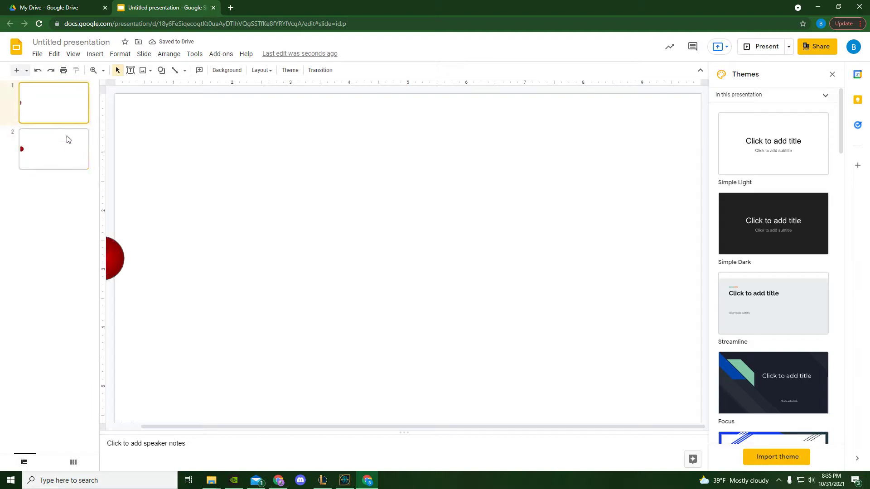
mouse_move(66, 154)
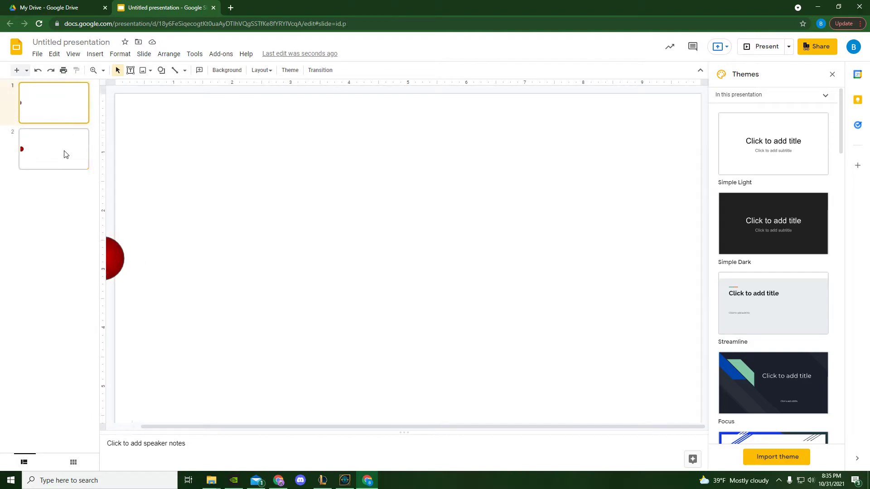
left_click(53, 102)
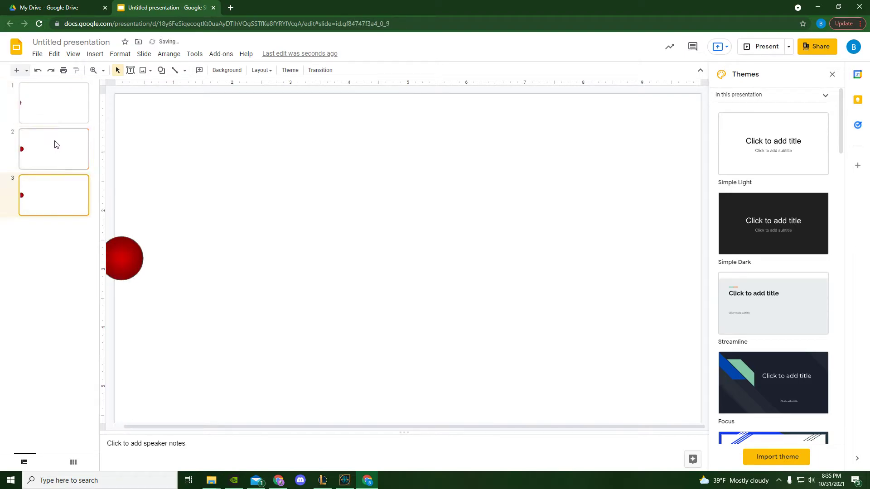
left_click(122, 258)
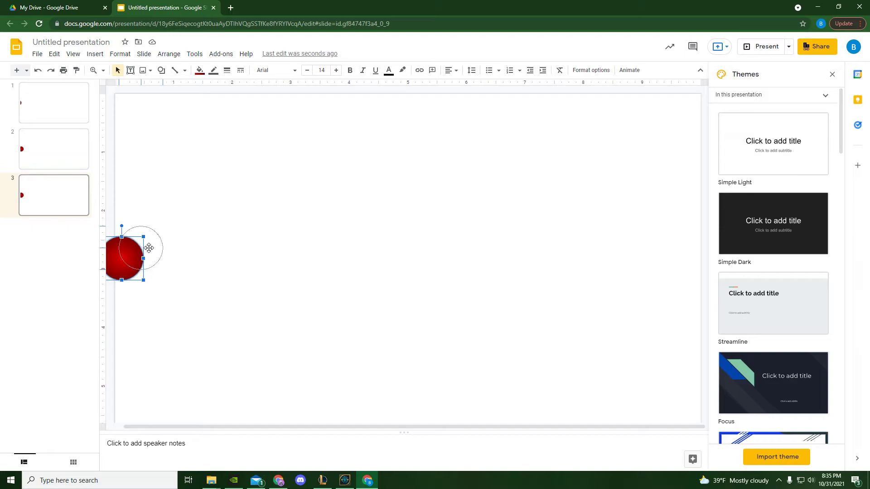
left_click(54, 101)
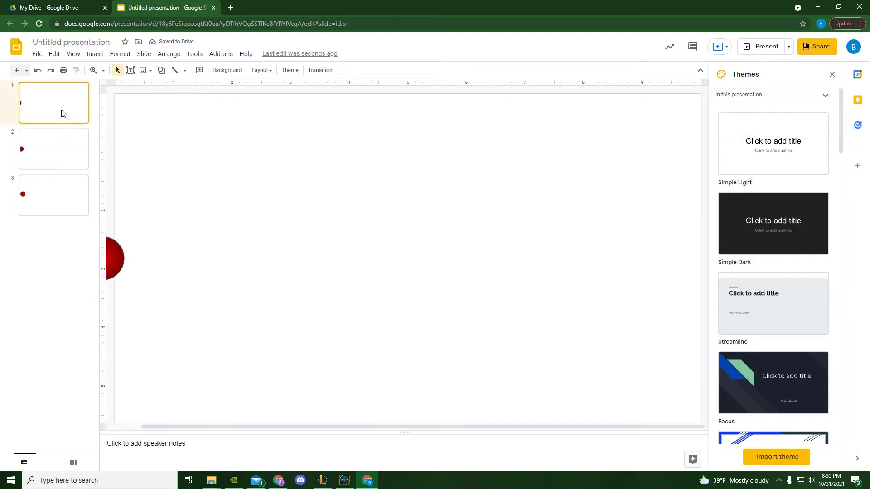
left_click(53, 148)
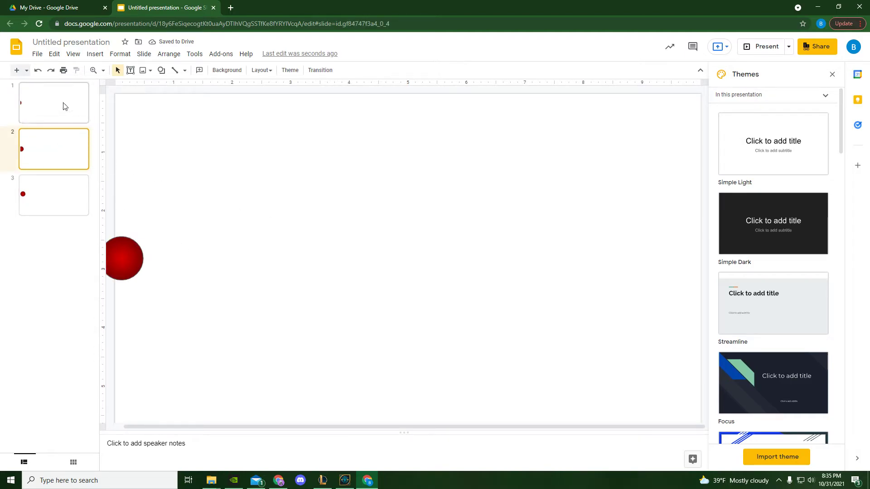
mouse_move(497, 315)
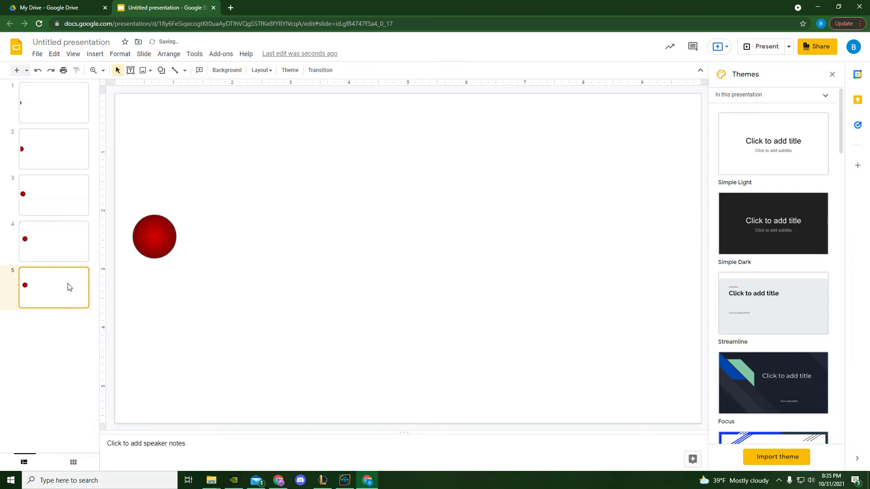
- Keep duplicating up to slide 9, shifting the ball further right and lower each time
left_click(154, 237)
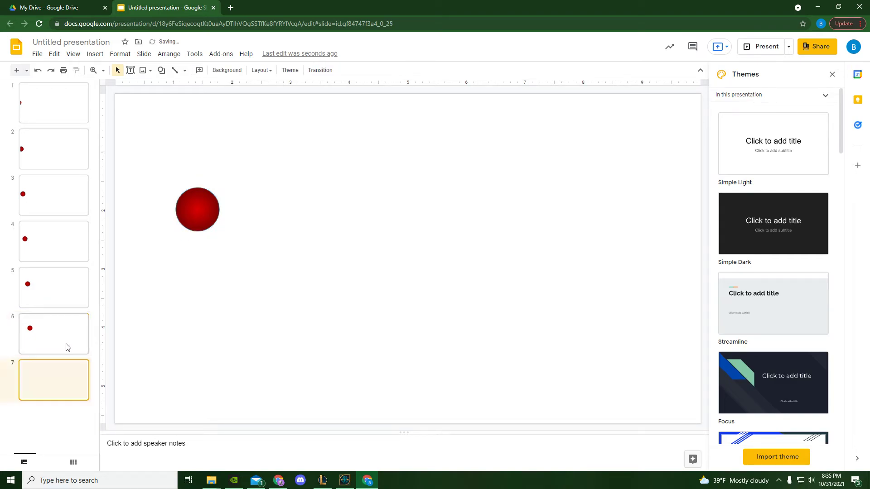
left_click(197, 210)
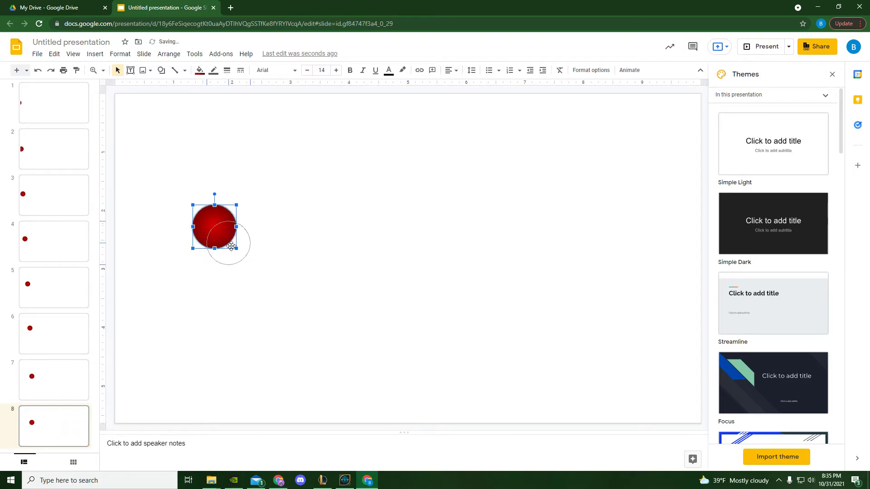
left_click(60, 424)
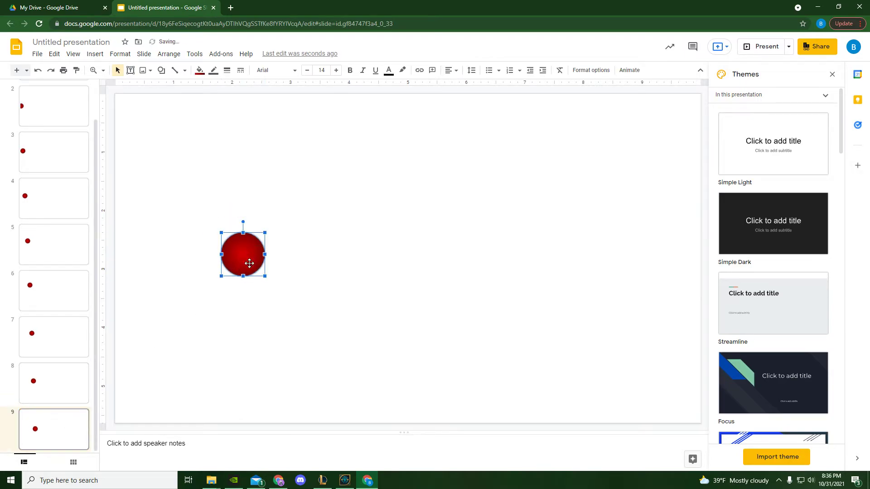
left_click_drag(249, 264, 249, 260)
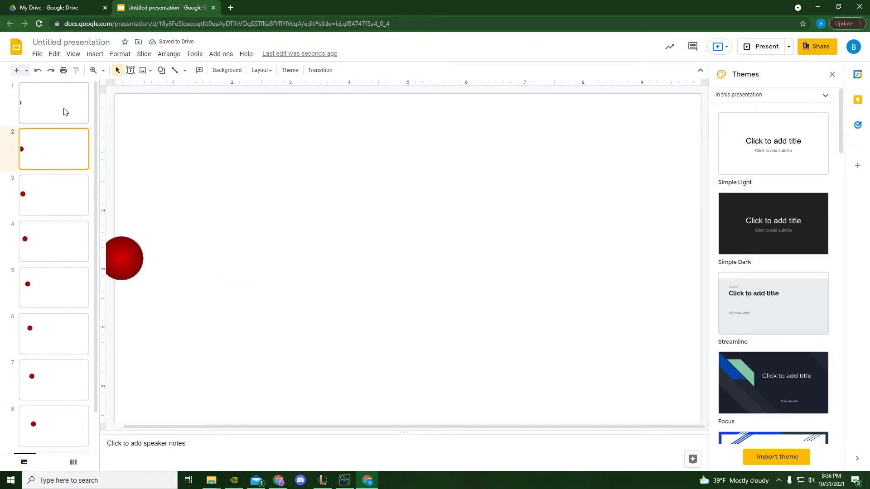
- Review the earlier slides, then drag the ball on slide 9 to the right edge
left_click(53, 103)
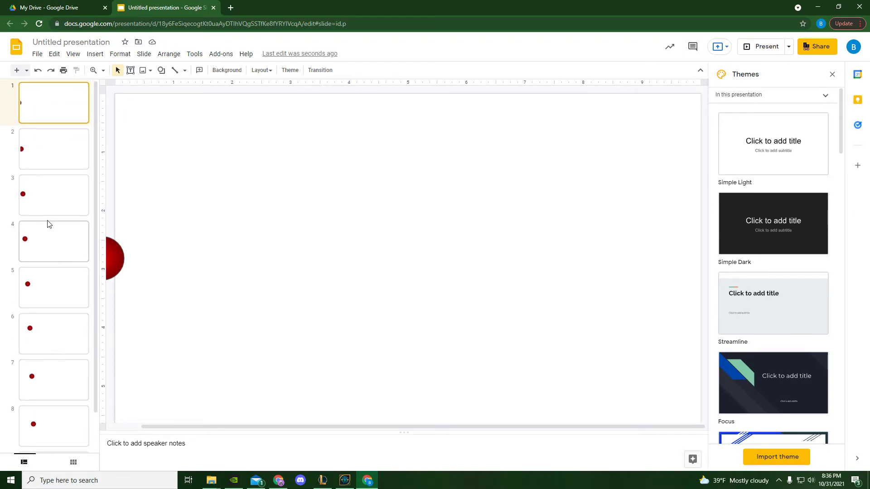
left_click(53, 380)
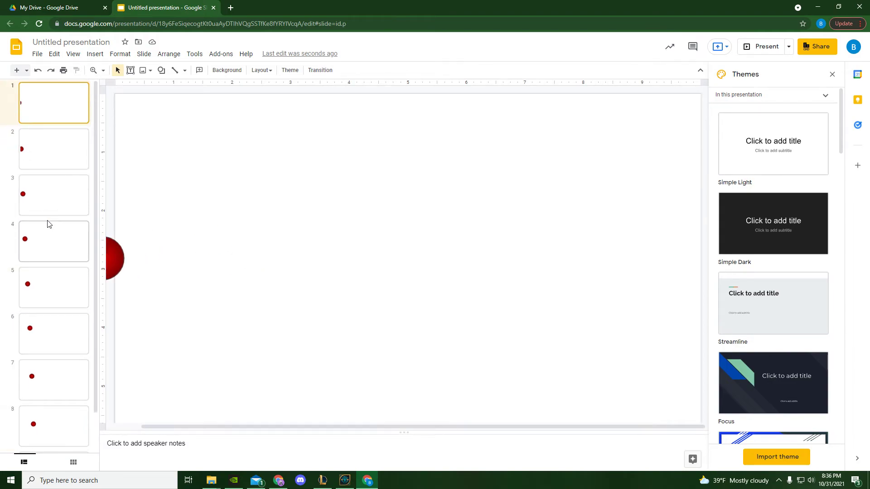
left_click(53, 334)
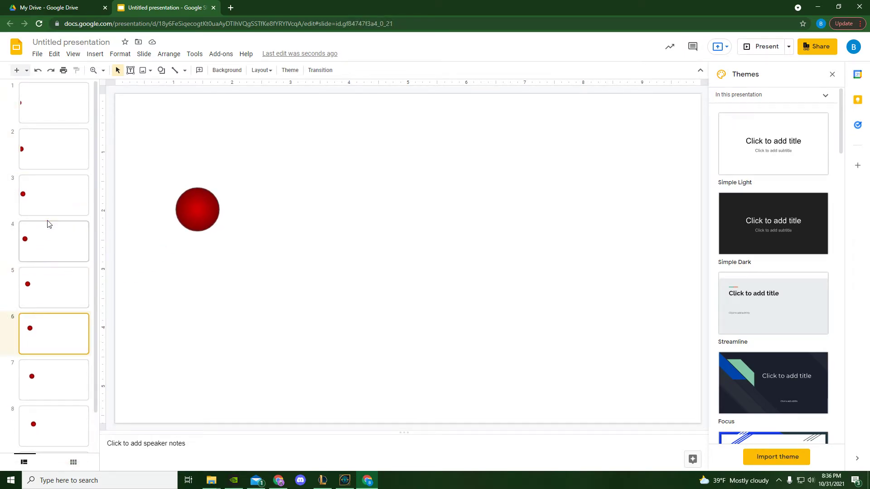
left_click(54, 287)
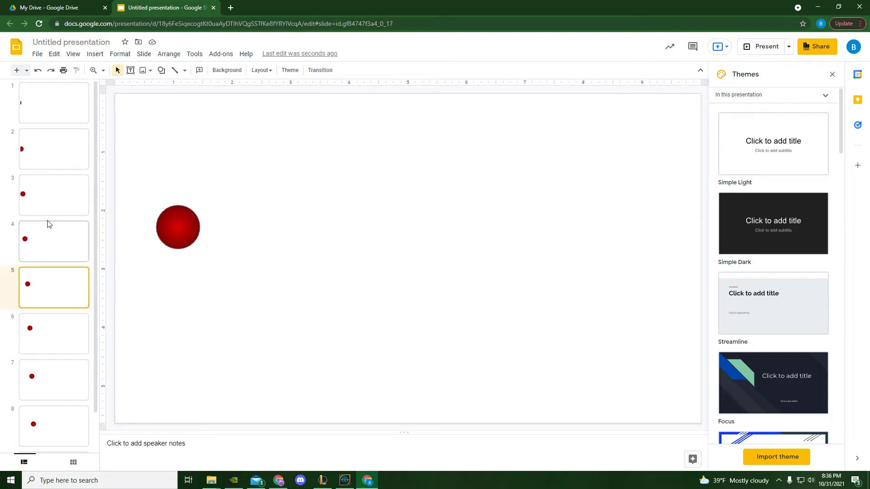
left_click(178, 226)
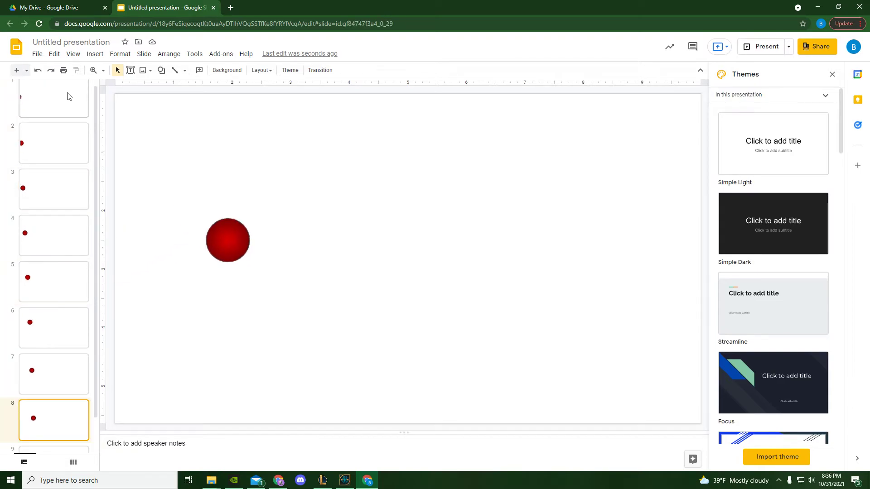
left_click_drag(227, 241, 243, 251)
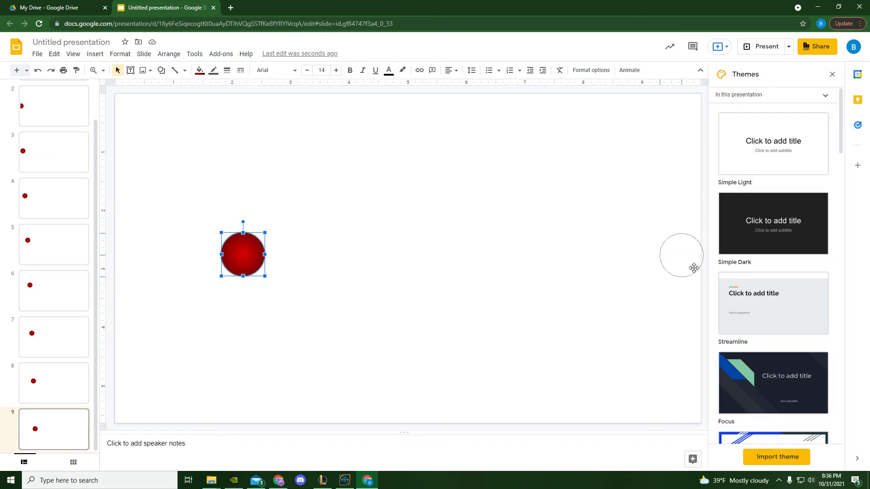
left_click_drag(243, 254, 688, 258)
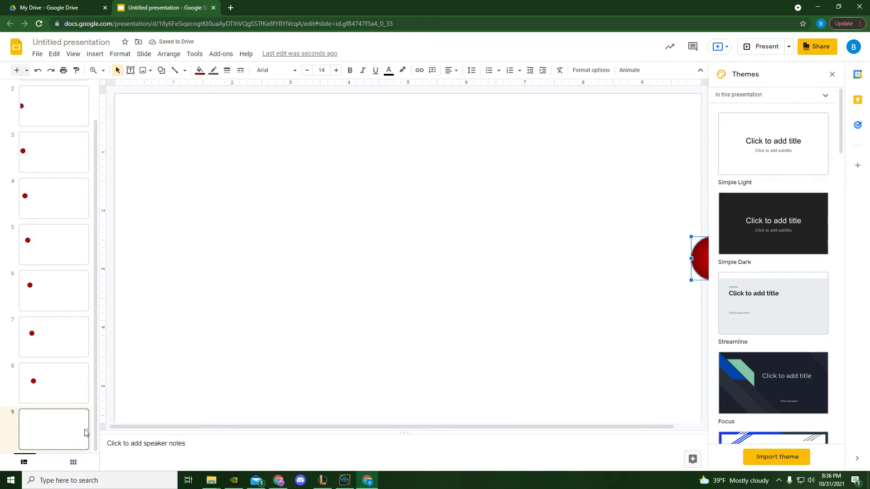
mouse_move(65, 388)
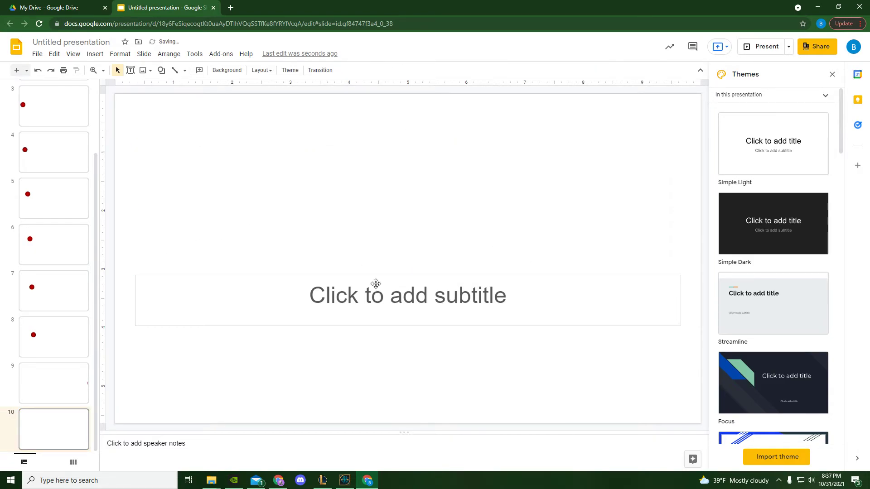
- Add blank slides 10 and 11 after slide 9, removing the subtitle placeholder
left_click(53, 429)
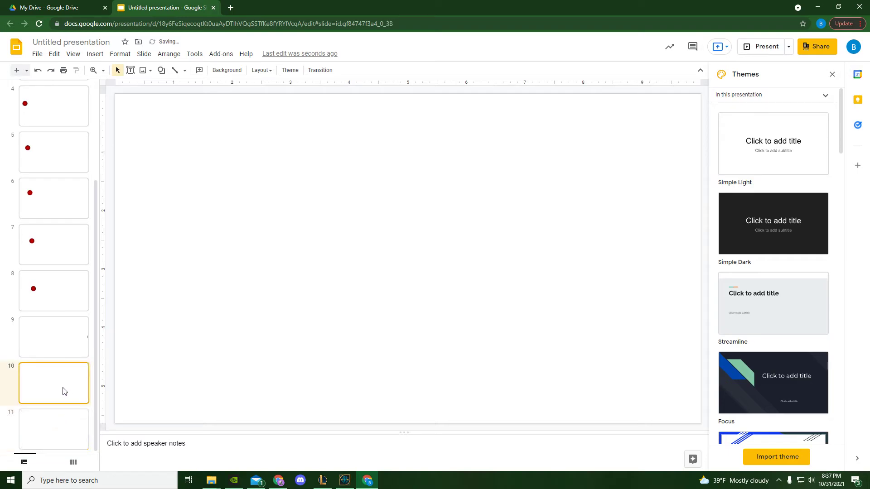
scroll("up", 3)
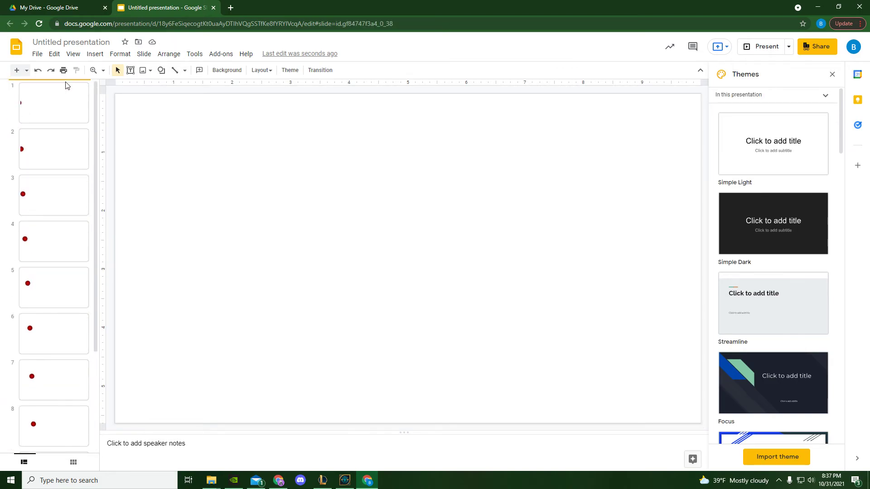
left_click(53, 149)
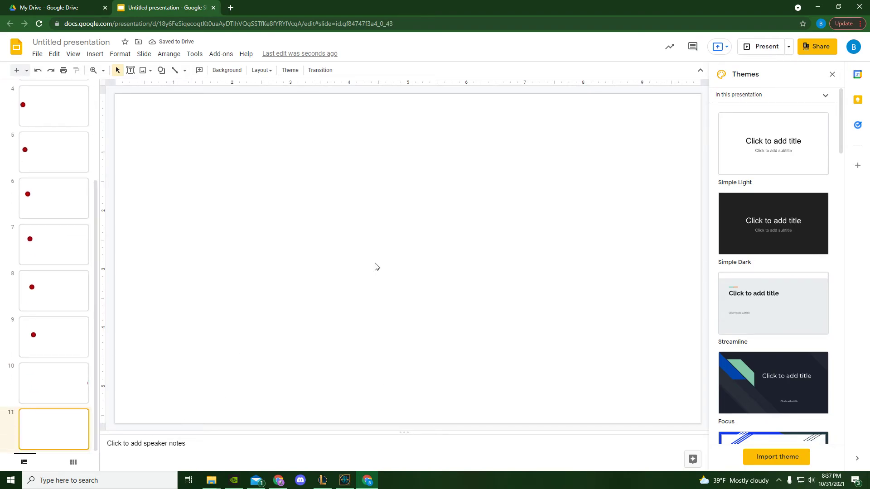
mouse_move(46, 377)
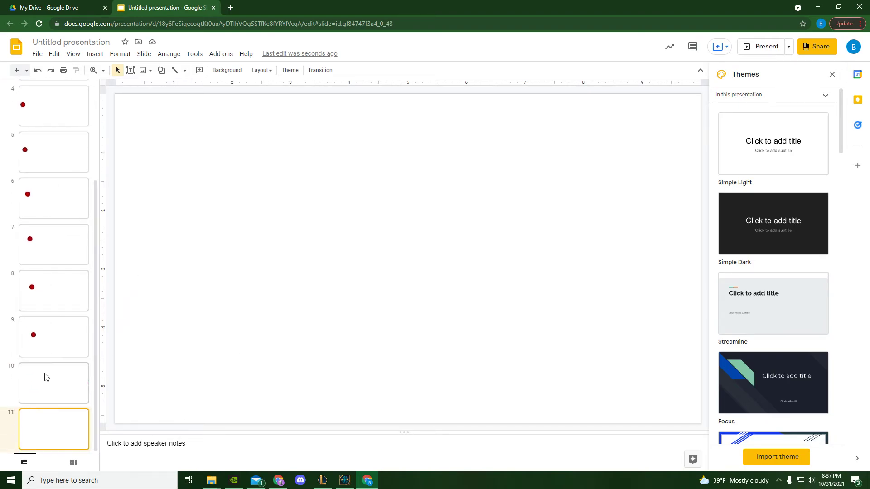
mouse_move(55, 390)
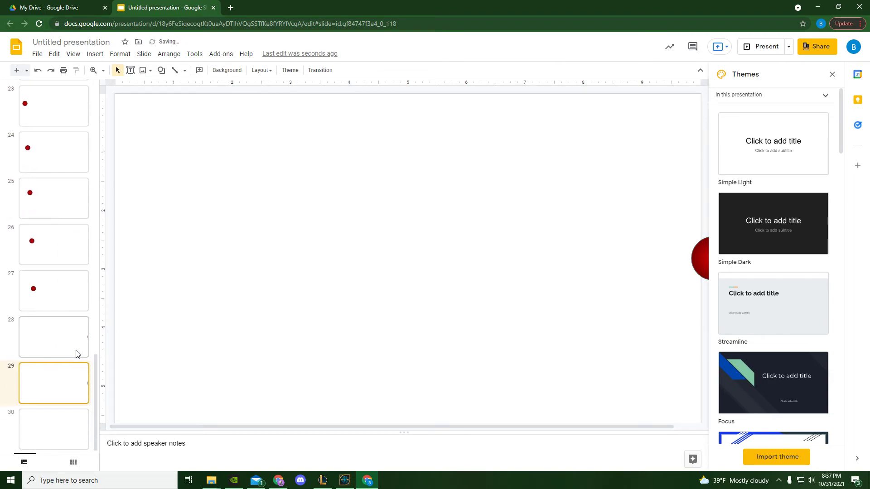
- Duplicate slides until the deck reaches 30 and go to the last slide
left_click(52, 430)
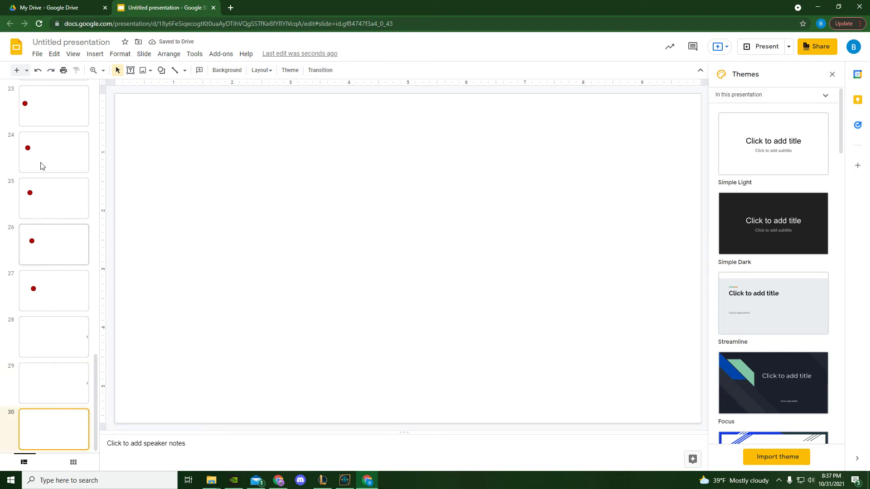
left_click(36, 54)
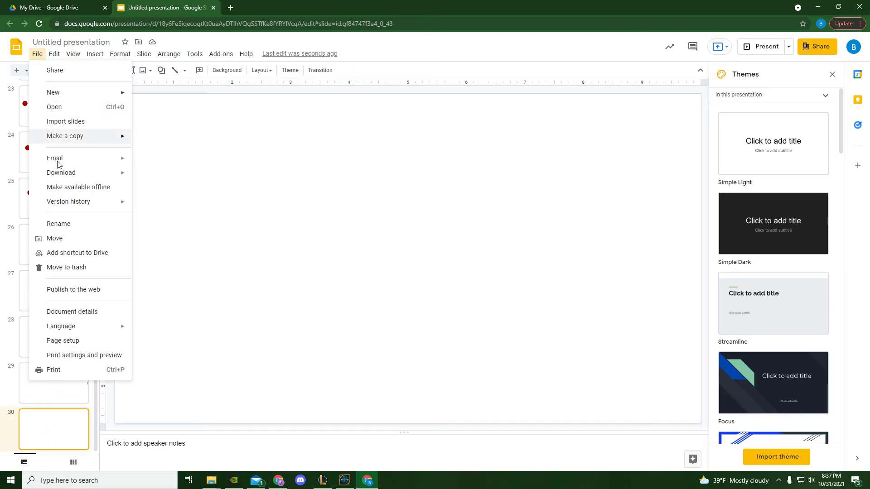
- Rename the deck 'Red Ball Challenge' and set Publish to the web auto-advance to every second
left_click(72, 54)
type("Red Ball Challe")
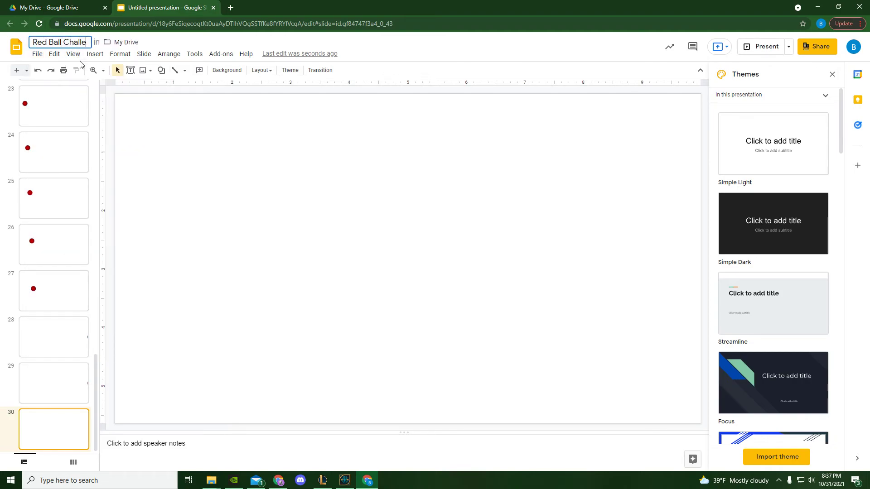
left_click(37, 53)
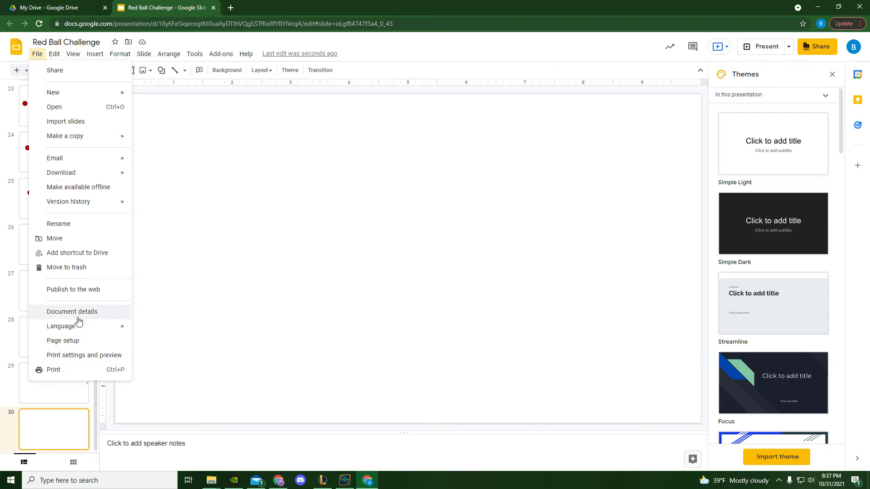
left_click(73, 290)
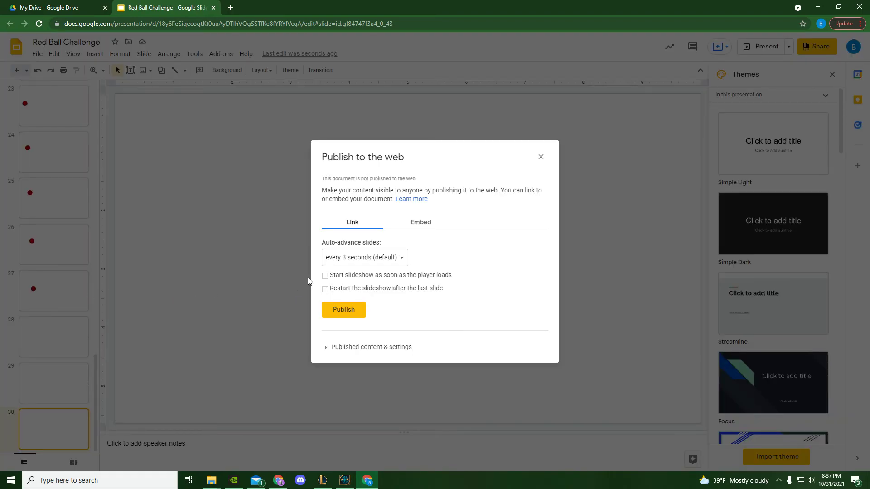
left_click(364, 257)
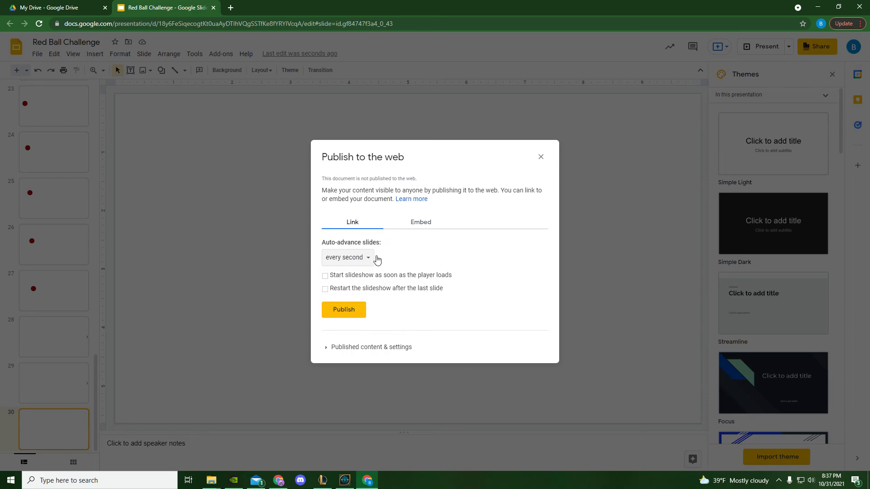
mouse_move(513, 259)
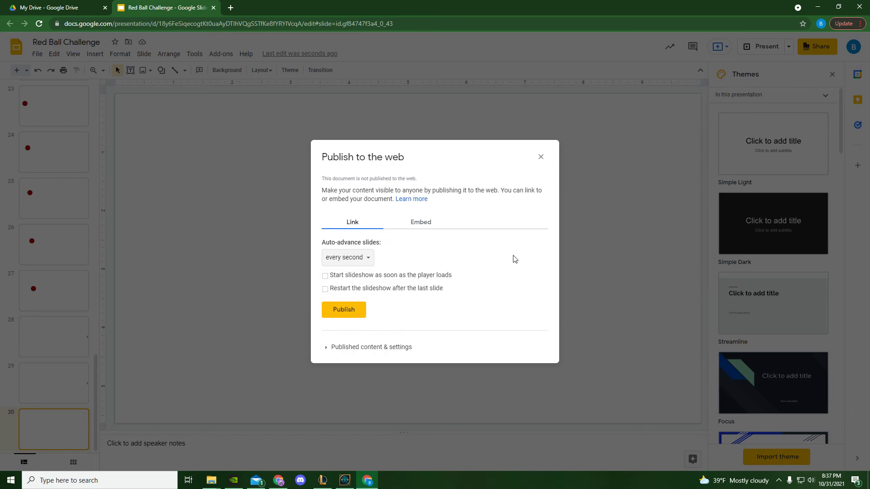
mouse_move(227, 292)
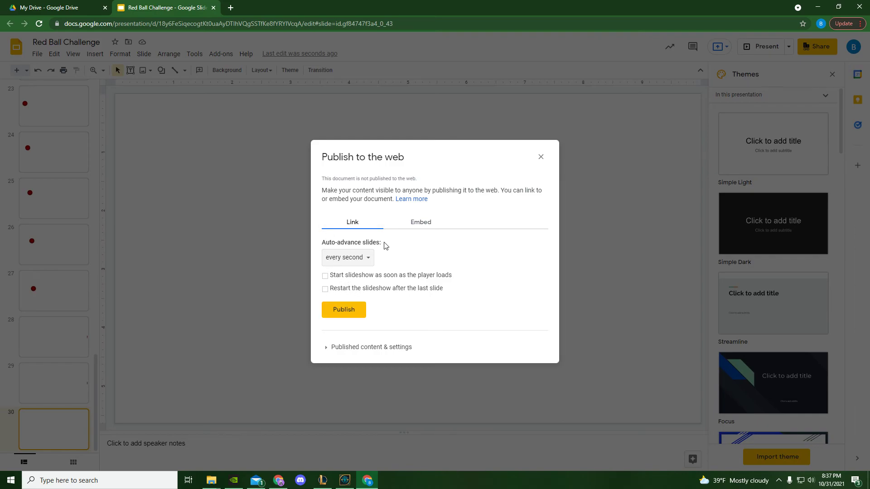
- Publish the presentation to the web and confirm, getting the shareable link
left_click(344, 309)
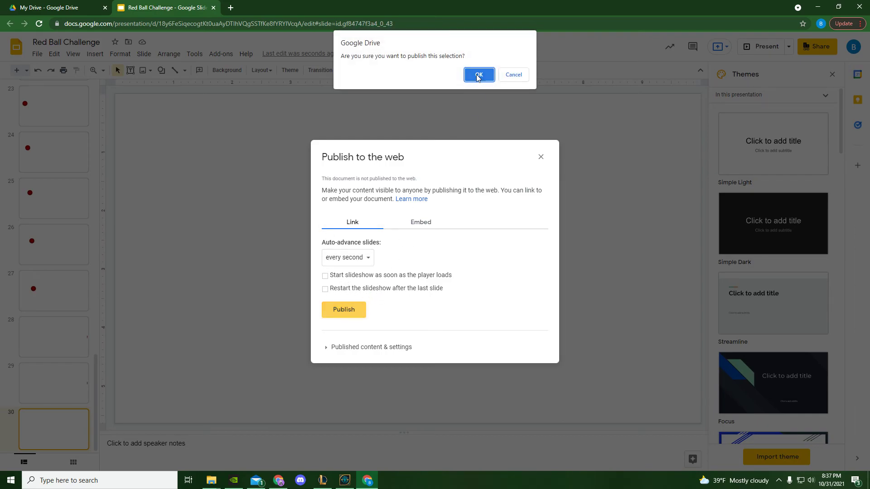
left_click(479, 74)
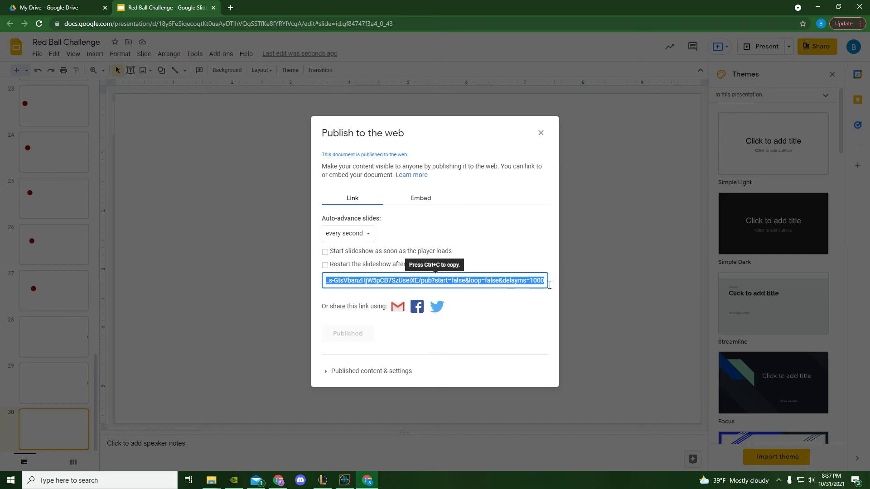
left_click(339, 8)
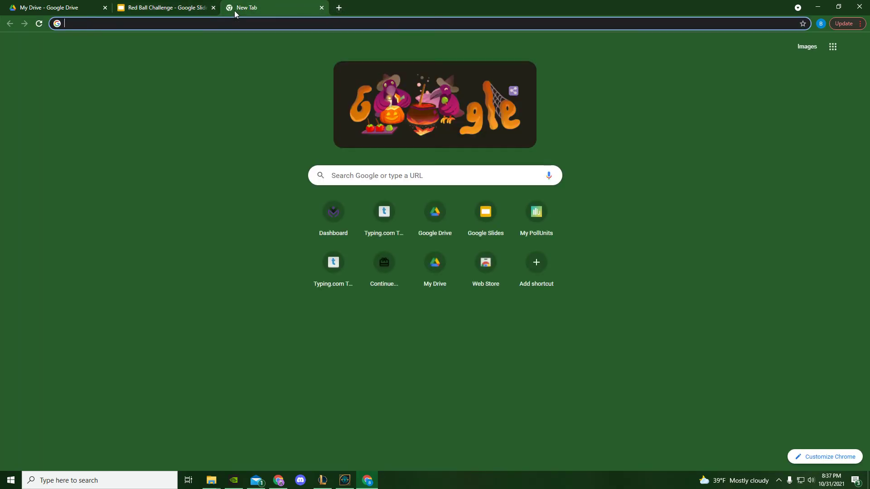
- Put the published deck link in a new tab with delayms changed from 1000 to 100
type("https://docs.google.com/presentation/d/e/2PACX-1vRJ6OZxA8Y66W_4UhrkeL9c4ZfXhzkO4yVWeYqNBQlh7Rv0e2hLV_s-GtsVbanzHjW5pCB7SzUseiXE/pub?start=false&loop=false&delayms=1000")
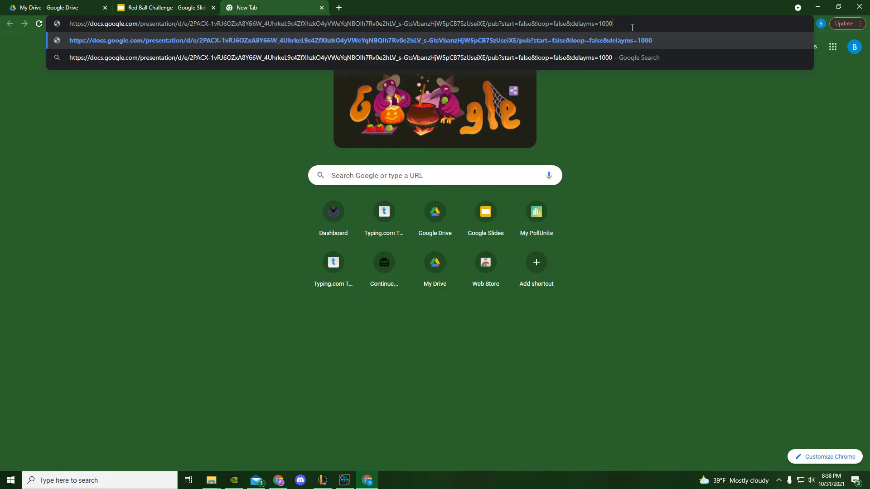
key("Backspace")
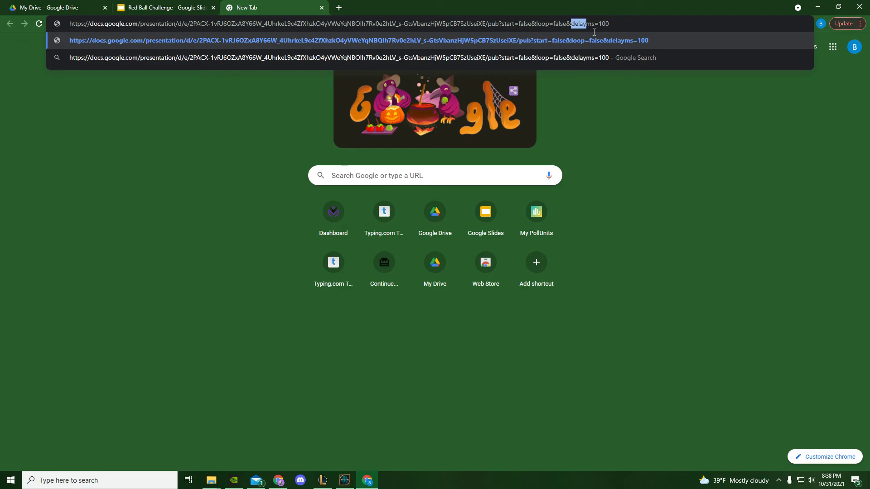
mouse_move(611, 33)
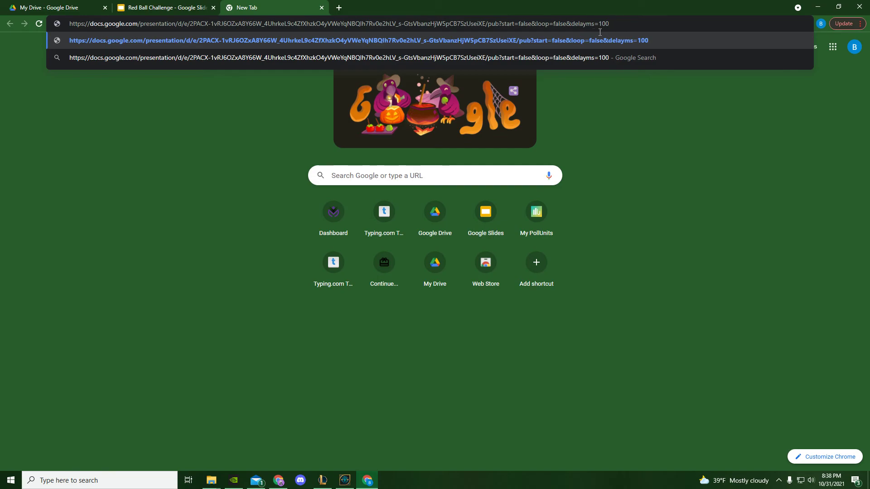
mouse_move(205, 37)
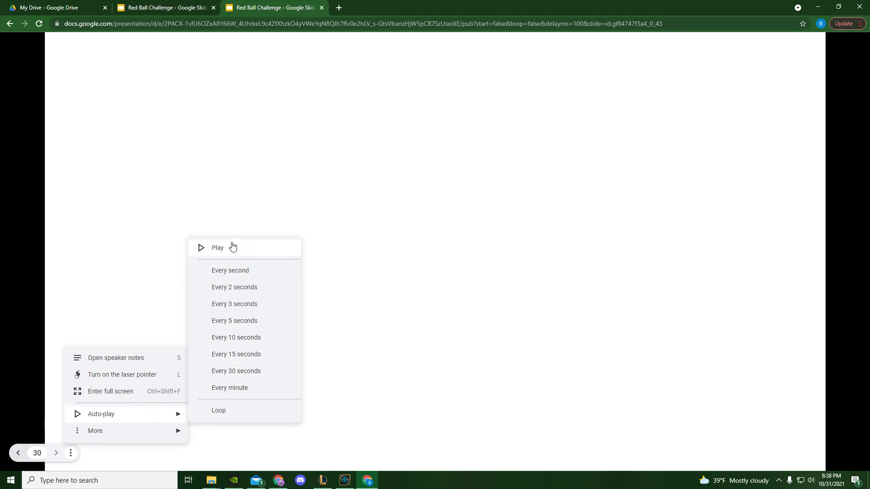
mouse_move(230, 252)
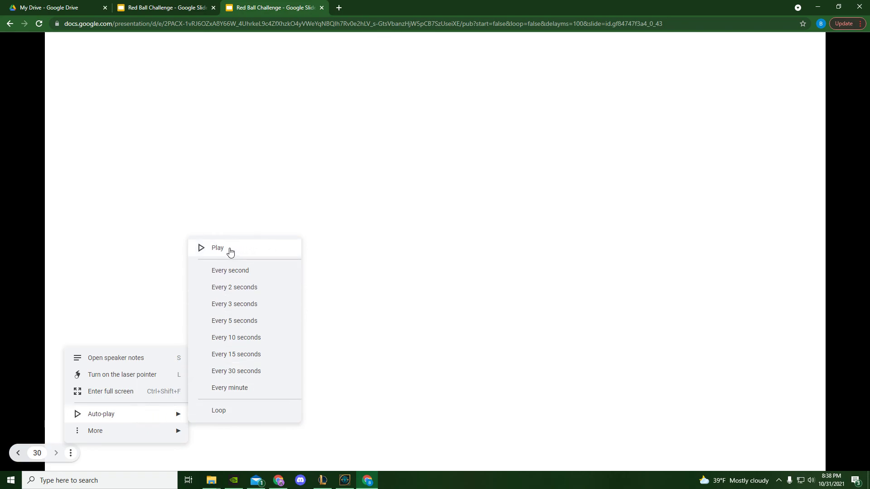